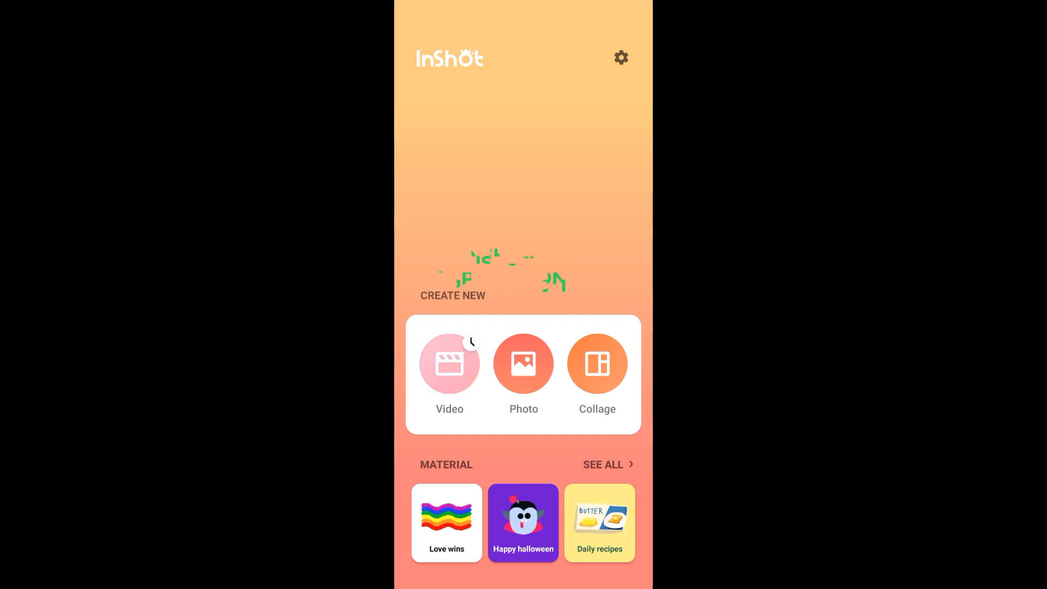
Start a new Video project and import the :16 and :09 clips from the album.
{"action": "left_click", "coordinate": [449, 363]}
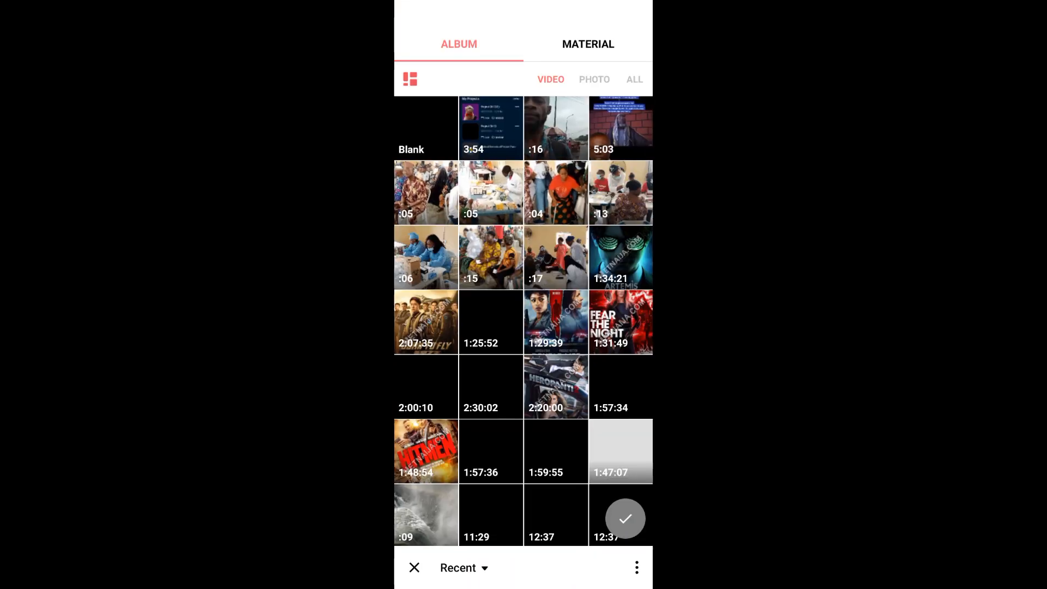
{"action": "left_click", "coordinate": [555, 128]}
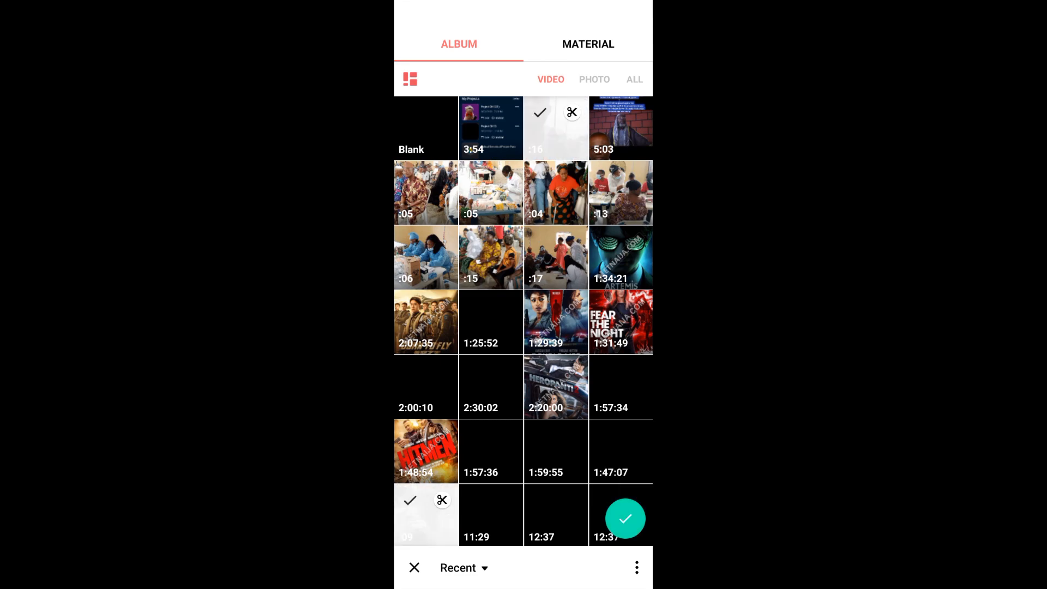
{"action": "left_click", "coordinate": [625, 518]}
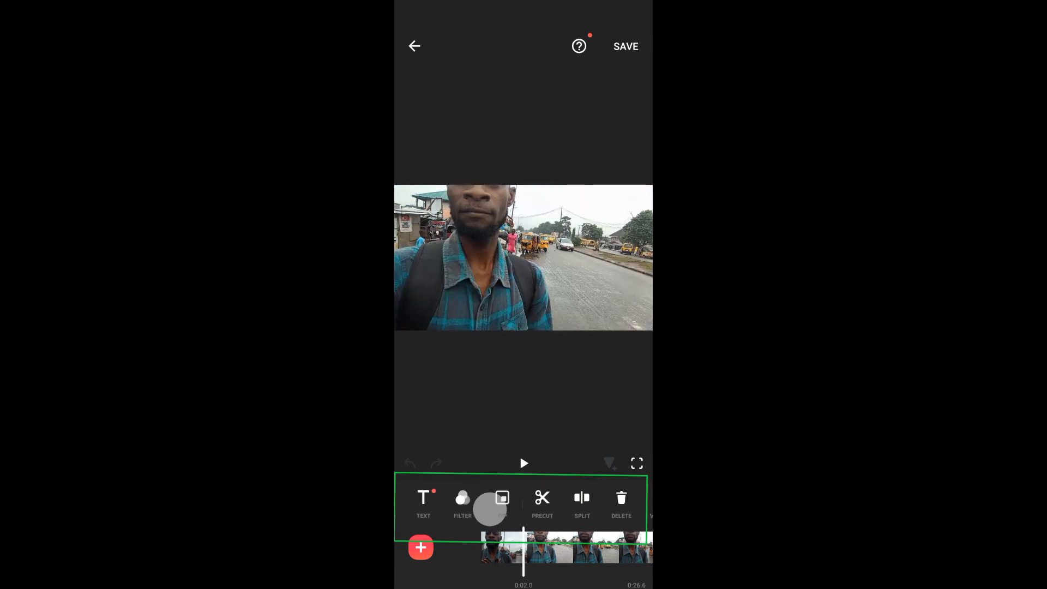
Enable Denoise in the street clip's Volume panel and confirm.
{"action": "scroll", "scroll_direction": "left", "scroll_amount": 3}
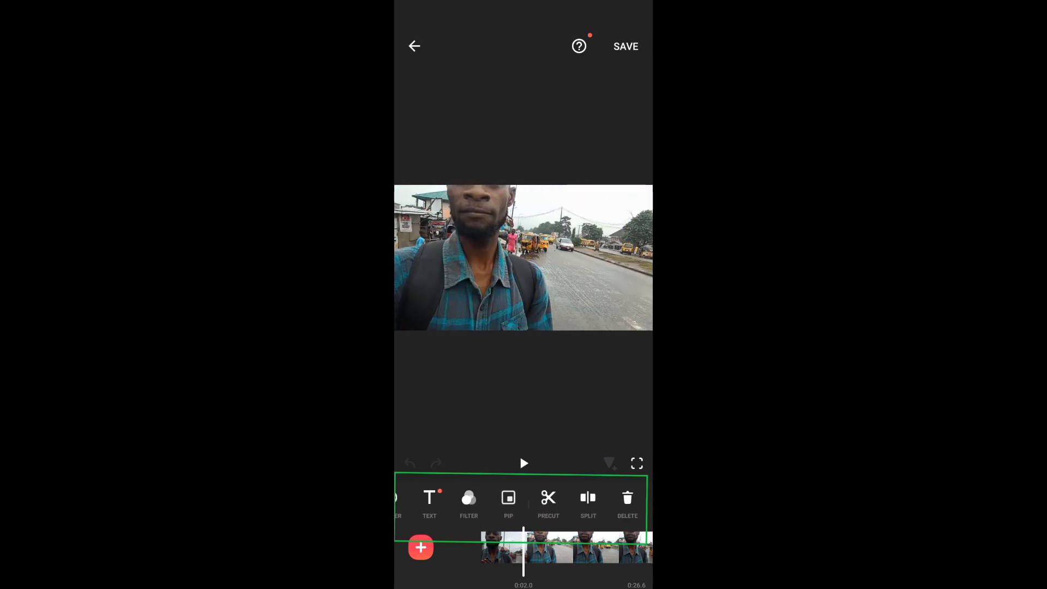
{"action": "scroll", "scroll_direction": "left", "scroll_amount": 3}
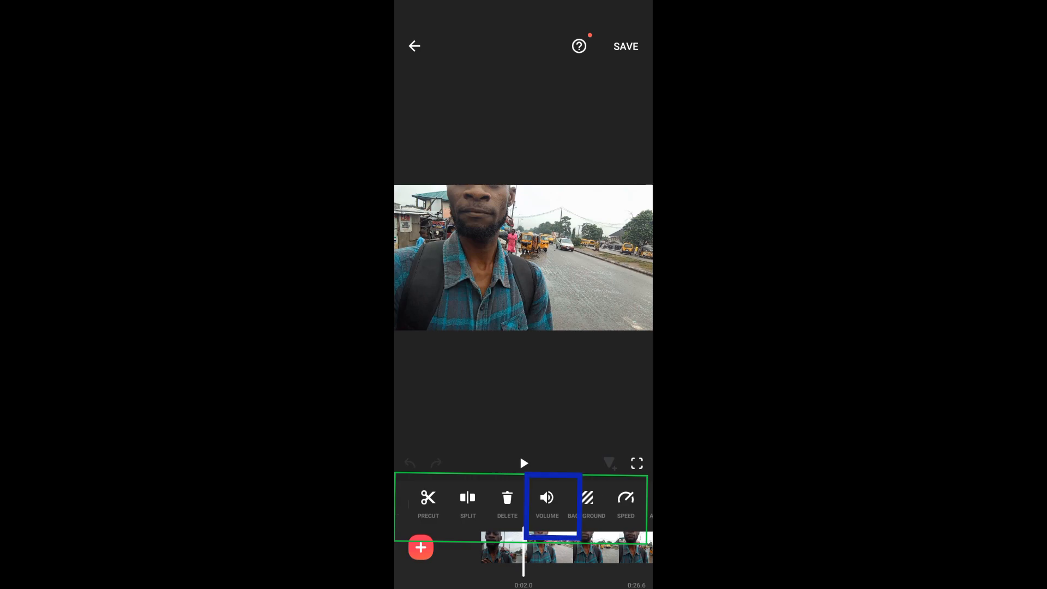
{"action": "left_click", "coordinate": [546, 501]}
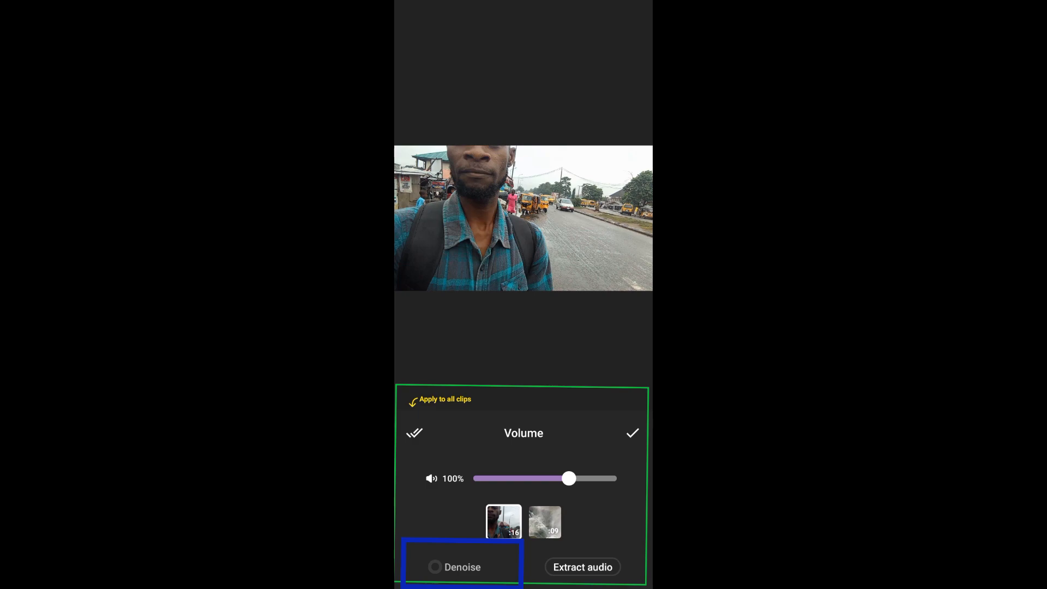
{"action": "left_click", "coordinate": [434, 567]}
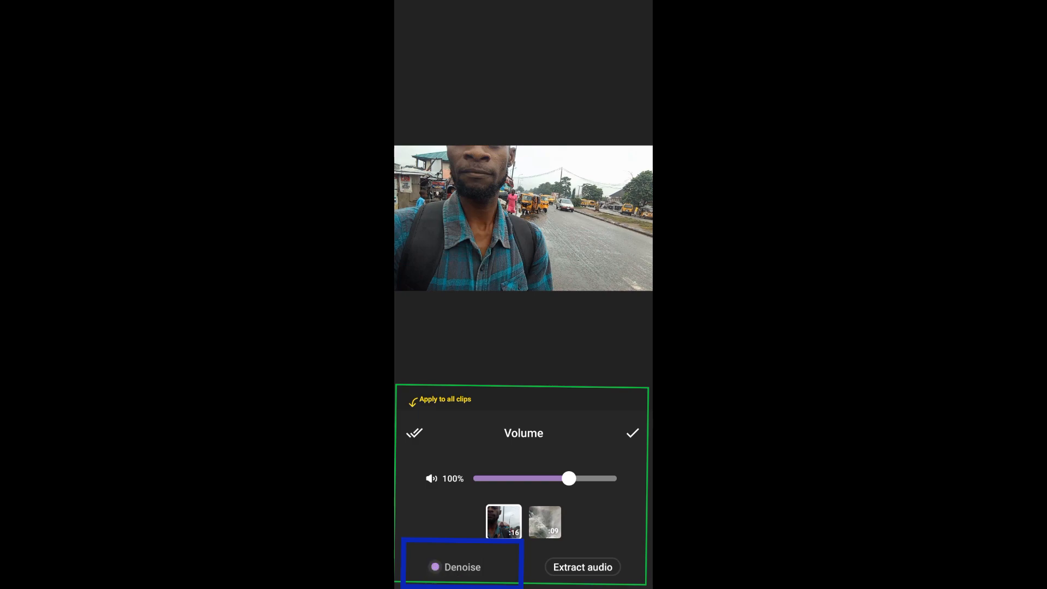
{"action": "left_click", "coordinate": [631, 433]}
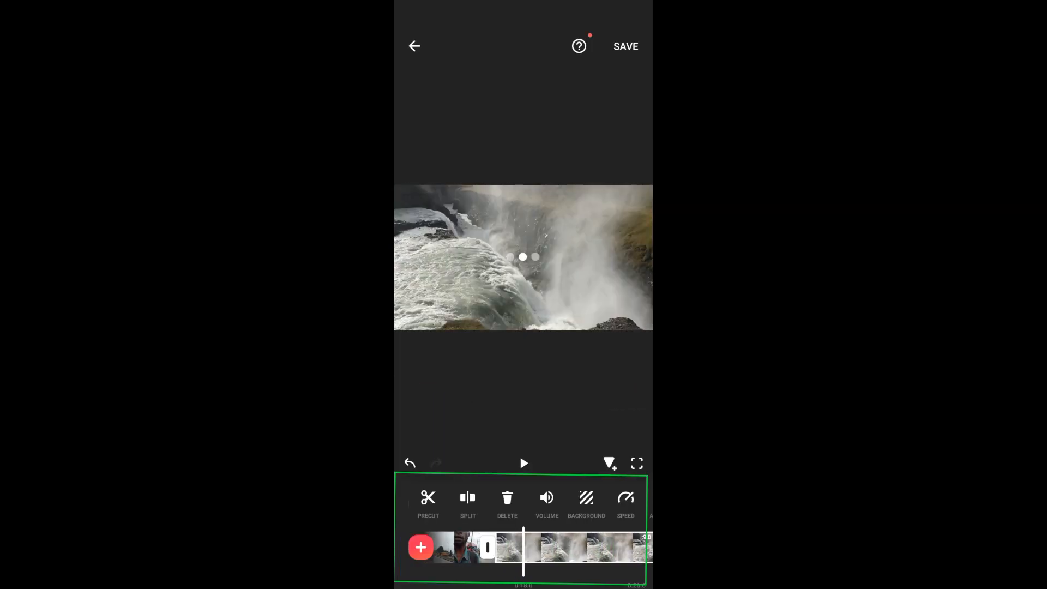
{"action": "left_click", "coordinate": [546, 498]}
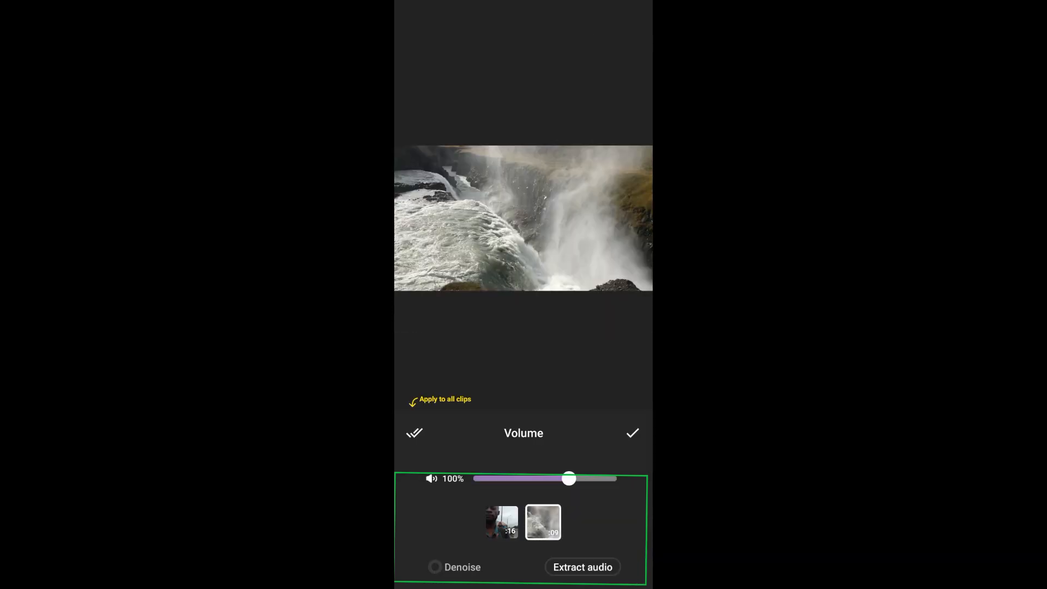
{"action": "left_click", "coordinate": [631, 433]}
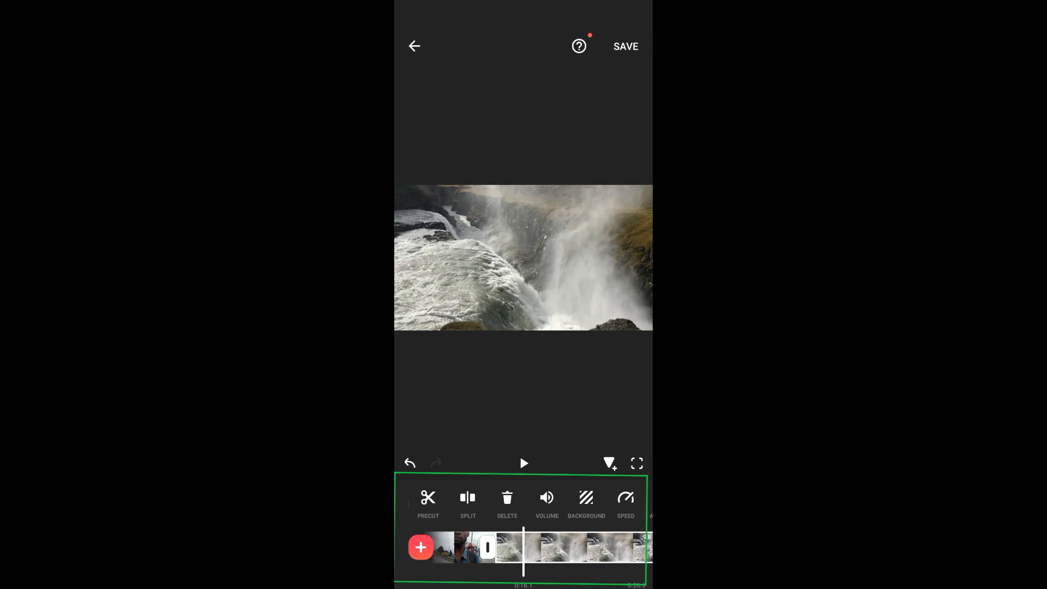
{"action": "left_click", "coordinate": [524, 462]}
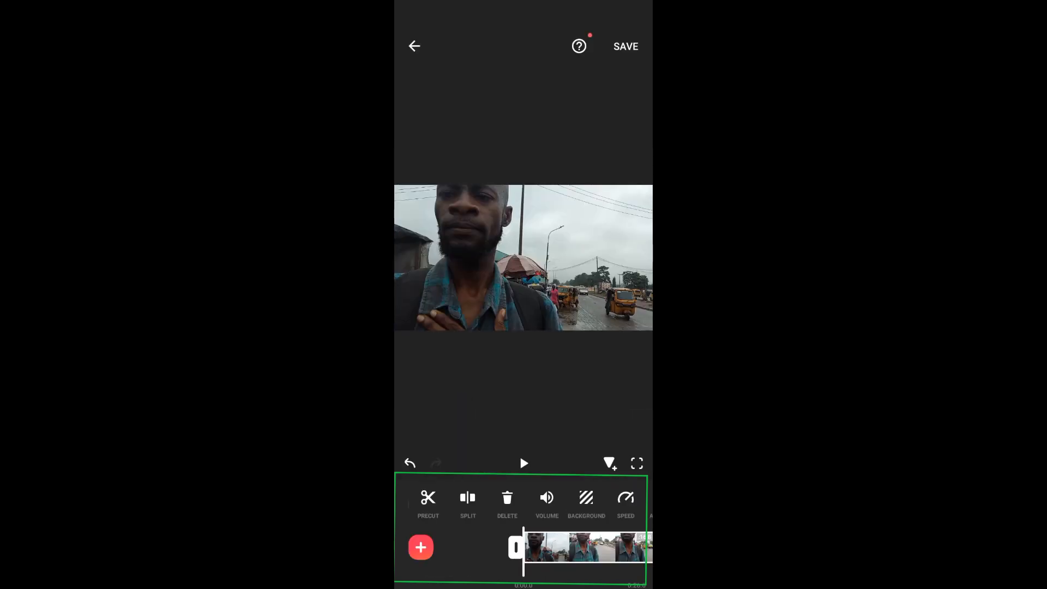
{"action": "left_click", "coordinate": [523, 462]}
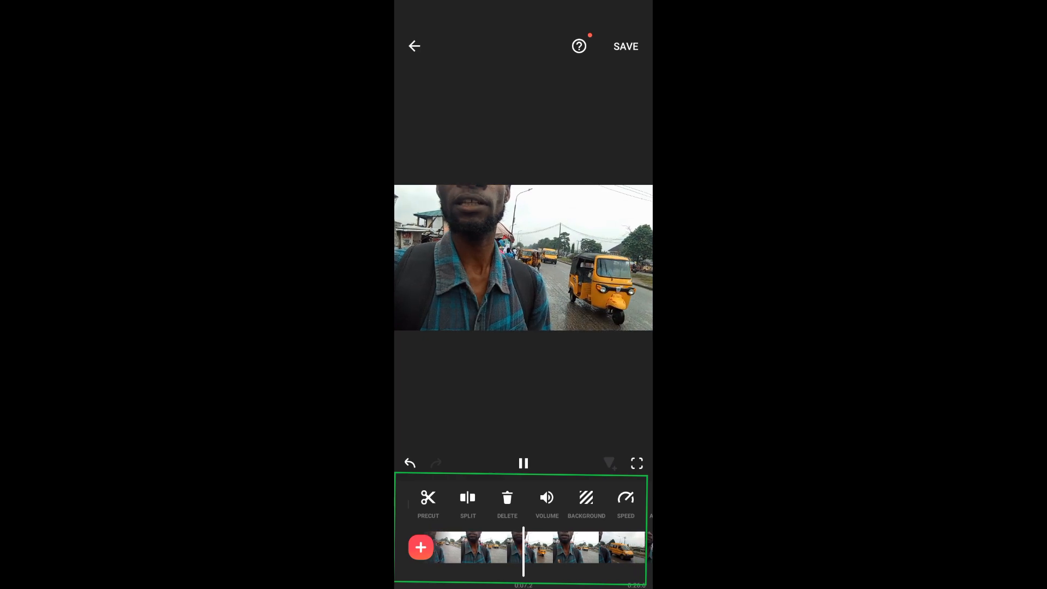
{"action": "left_click", "coordinate": [522, 462]}
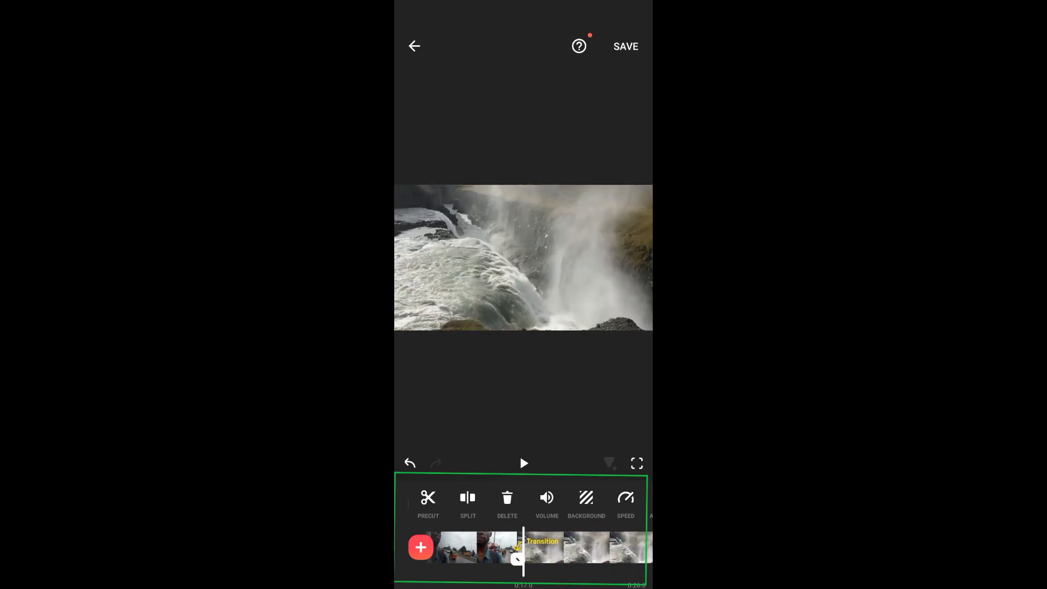
{"action": "left_click", "coordinate": [524, 462]}
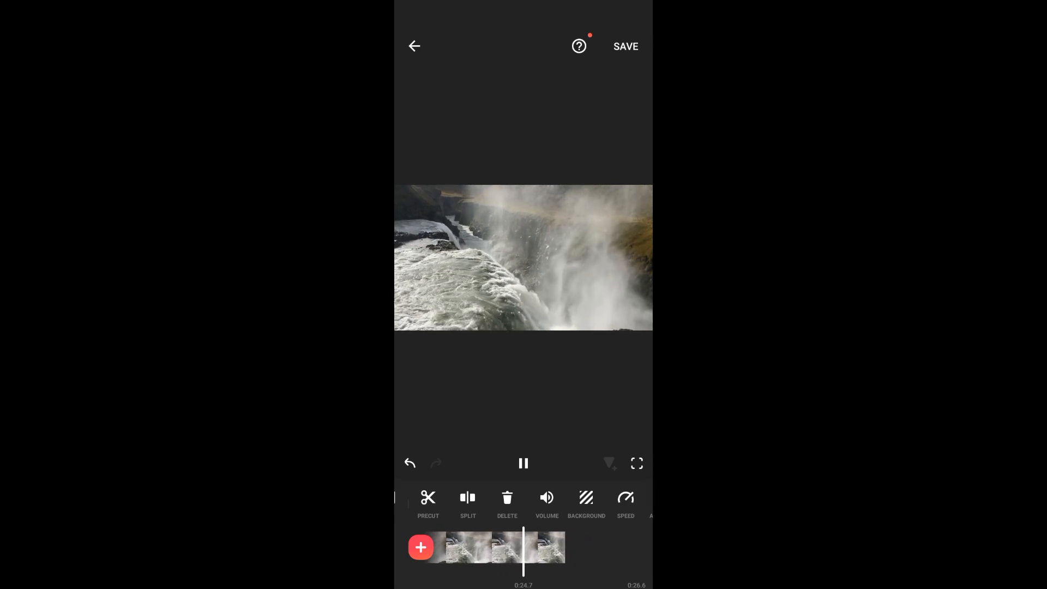
{"action": "left_click", "coordinate": [524, 463]}
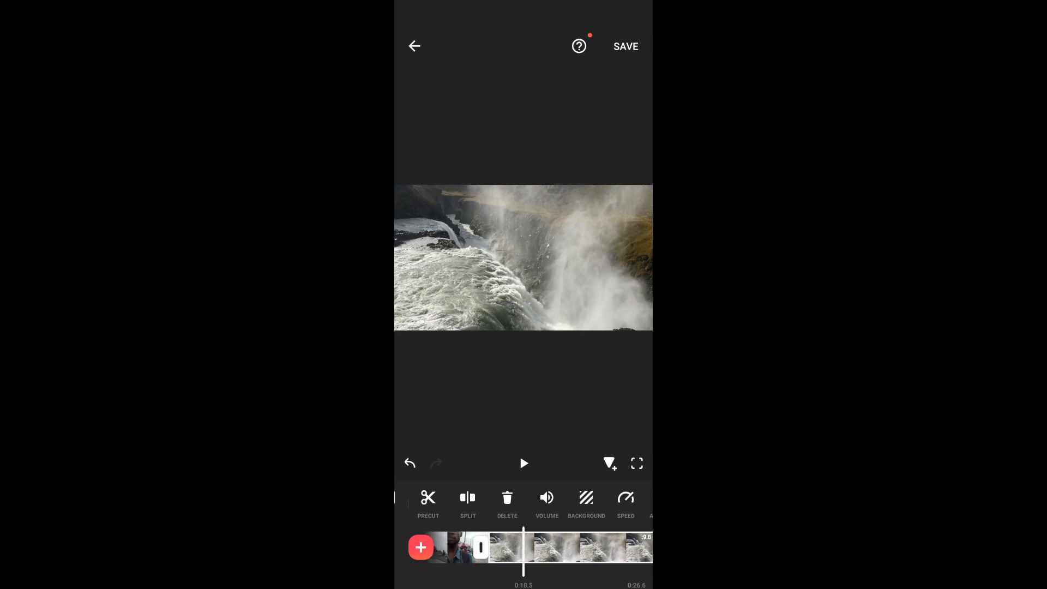
{"action": "left_click", "coordinate": [546, 501]}
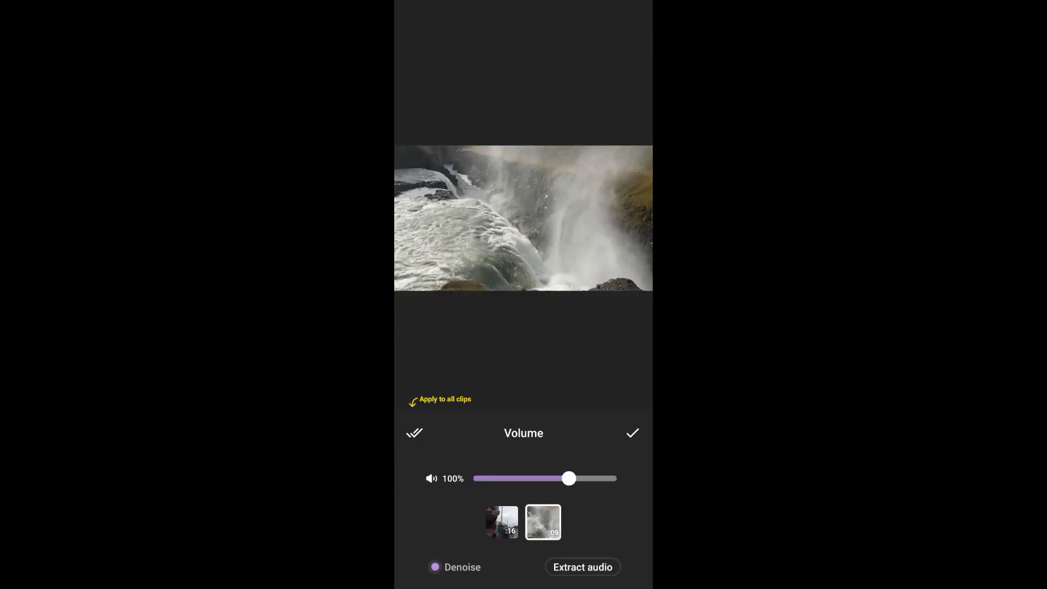
{"action": "left_click", "coordinate": [631, 433]}
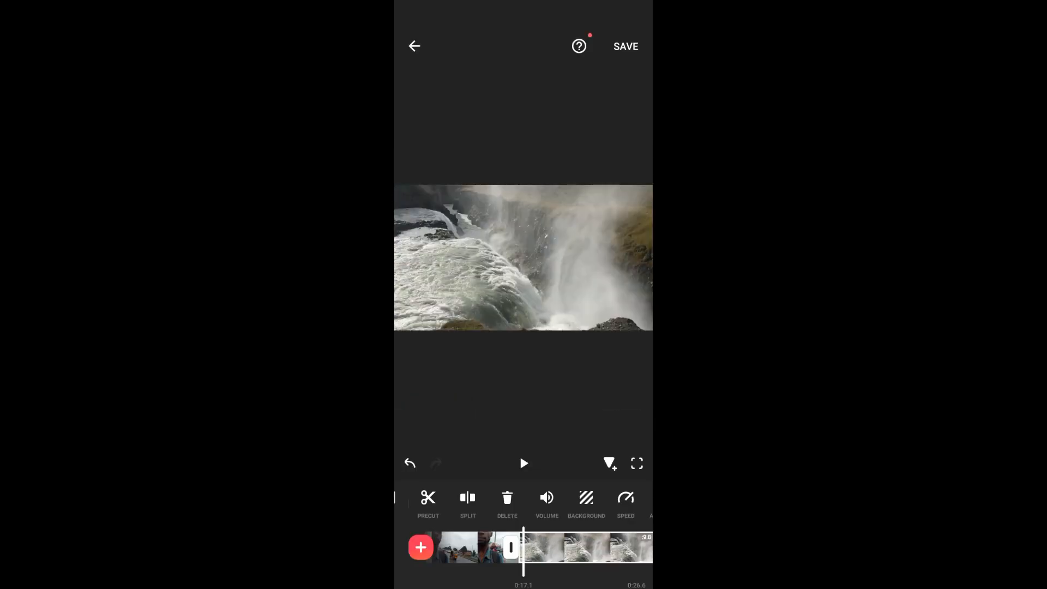
{"action": "left_click", "coordinate": [523, 463]}
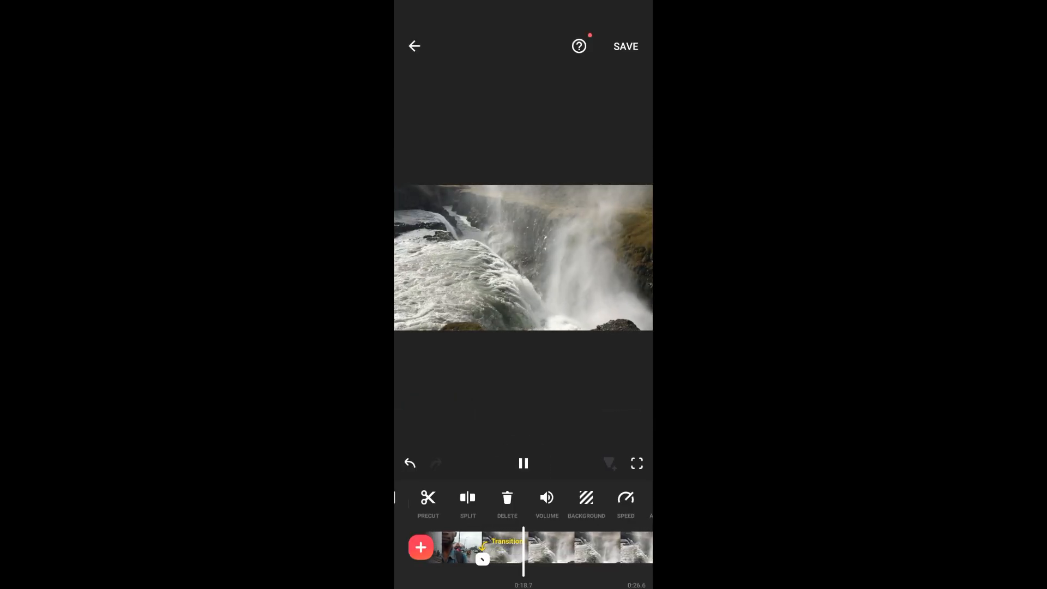
{"action": "left_click", "coordinate": [523, 462]}
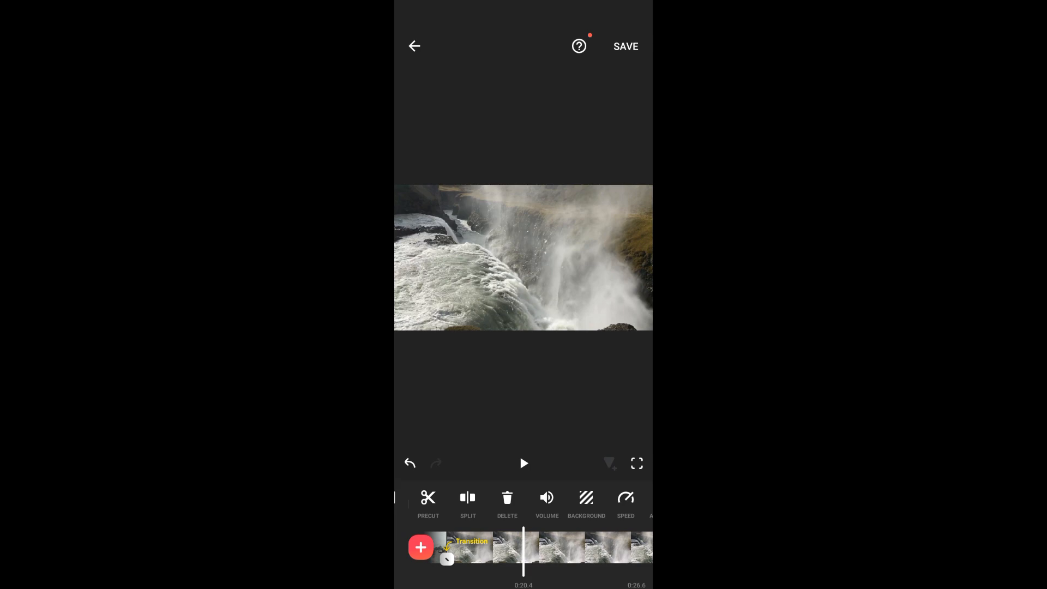
{"action": "left_click", "coordinate": [546, 498]}
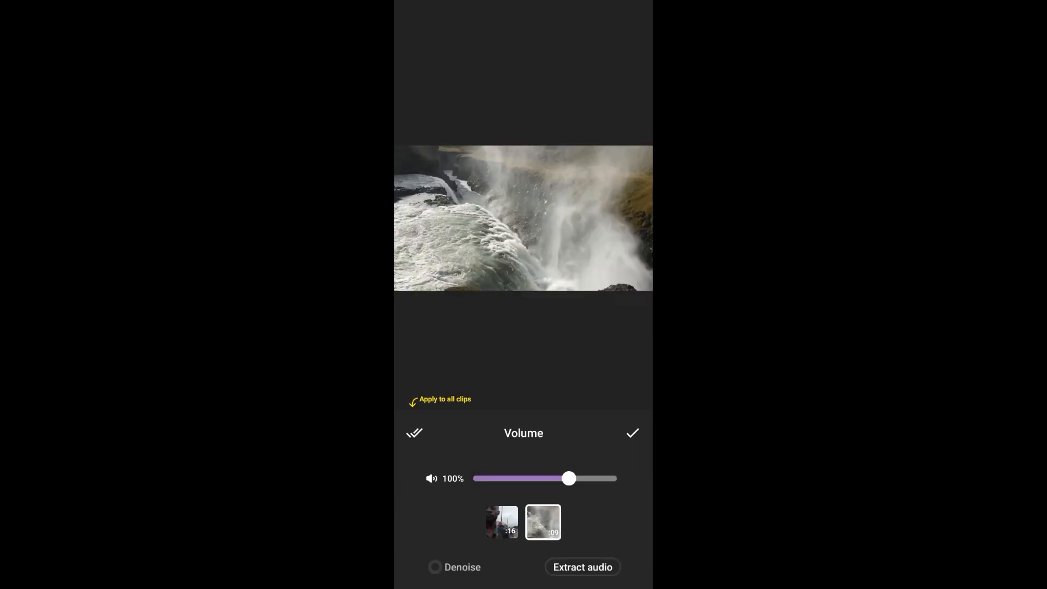
Confirm the waterfall clip's Volume panel to return to the timeline.
{"action": "left_click", "coordinate": [631, 432]}
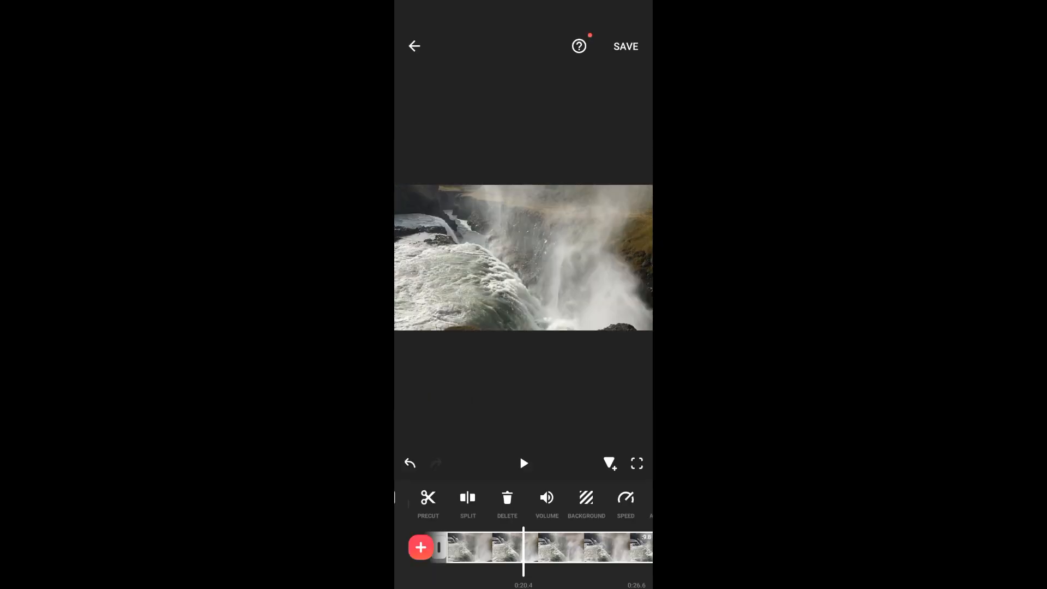